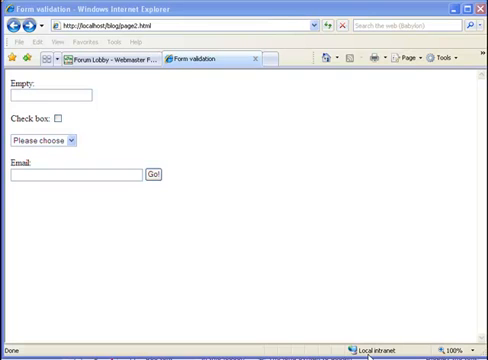
Switch from the Internet Explorer test form to page1.html in Dreamweaver Code view.
click(44, 96)
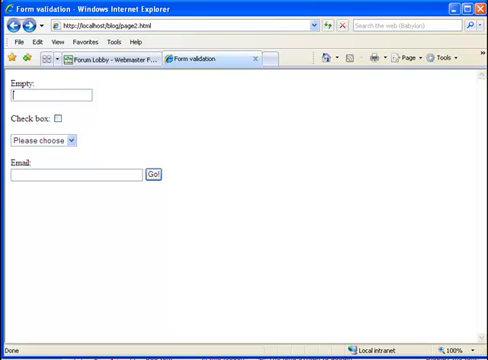
mouse_move(130, 100)
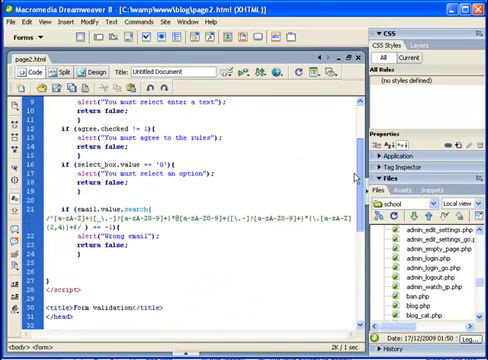
Review the <form> markup below the script, then bring the Internet Explorer form back up.
scroll(down, 3)
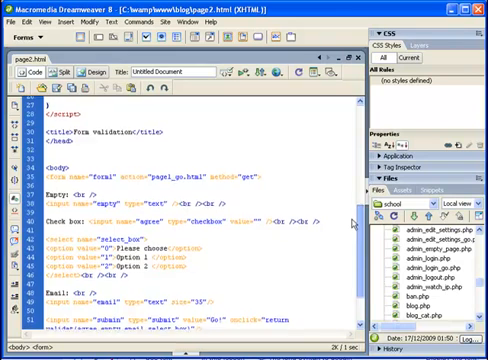
scroll(down, 3)
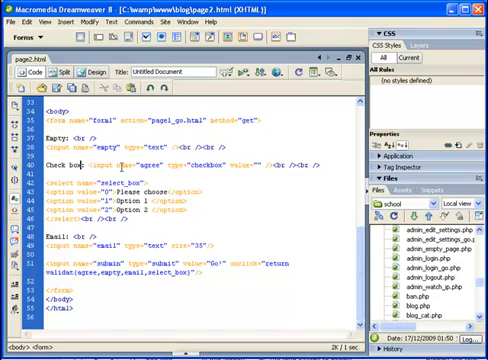
double_click(148, 164)
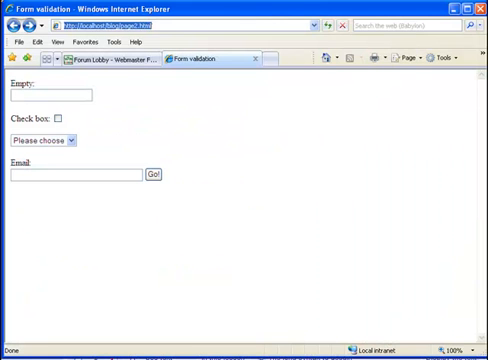
Return to the Dreamweaver window showing the form code with the submit input's onclick call.
click(48, 140)
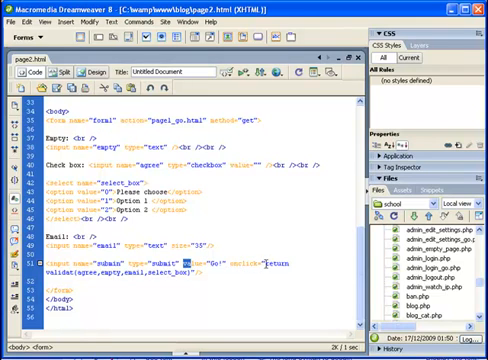
double_click(284, 266)
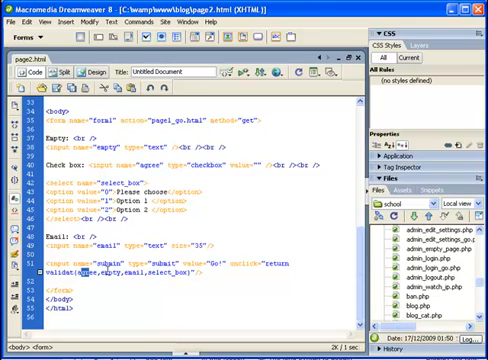
double_click(106, 270)
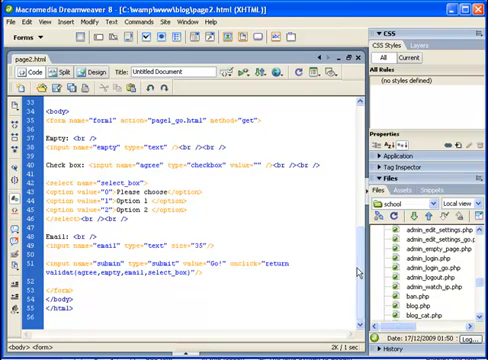
Add an if(!email.value.match(/regex/)) block to validate() with alert("Wrong email"); return false;.
scroll(down, 3)
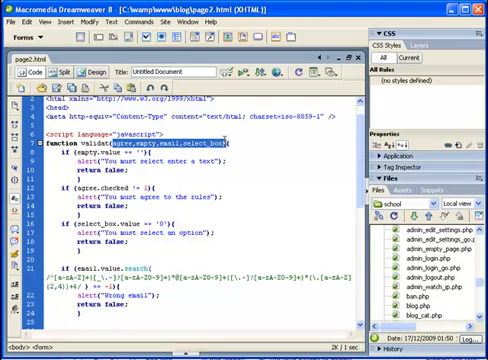
scroll(down, 3)
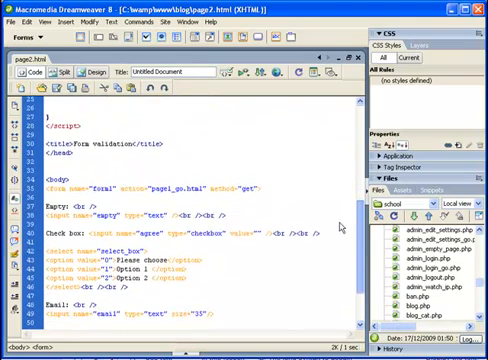
scroll(down, 3)
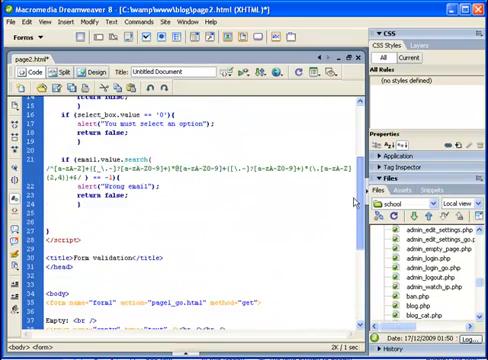
Make the form's onsubmit return validate(agree,empty,email,select_box).
scroll(up, 3)
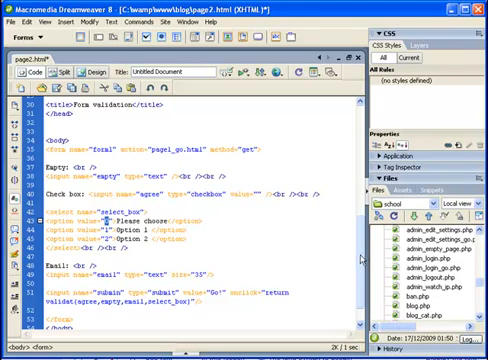
Retype the regular expression on the email.value.match line in validate().
scroll(up, 3)
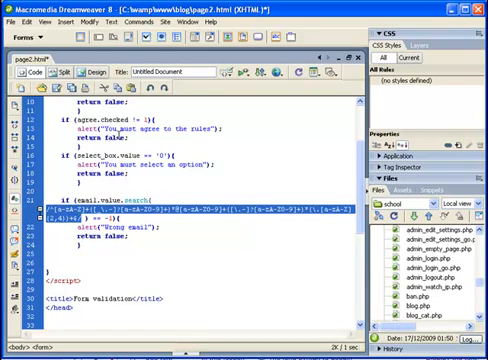
double_click(136, 188)
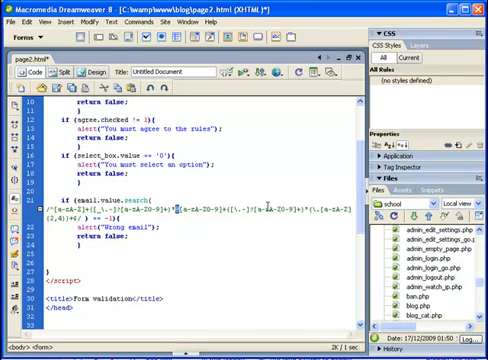
Retype attribute values on the submit button and text field input tags in the form markup.
scroll(down, 3)
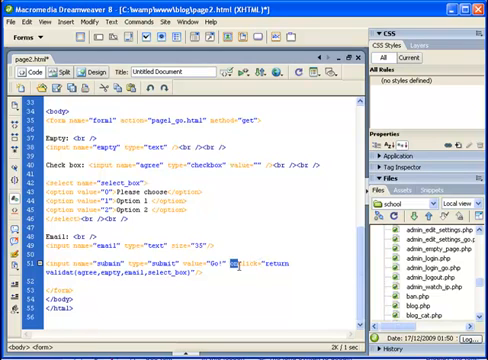
double_click(262, 266)
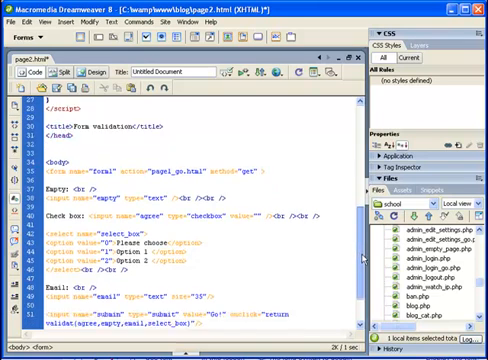
scroll(down, 3)
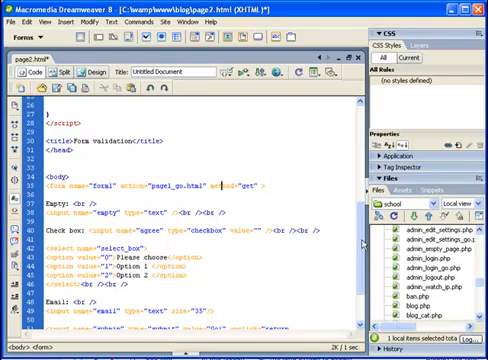
scroll(down, 3)
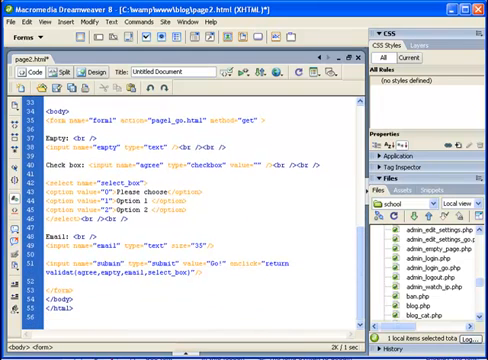